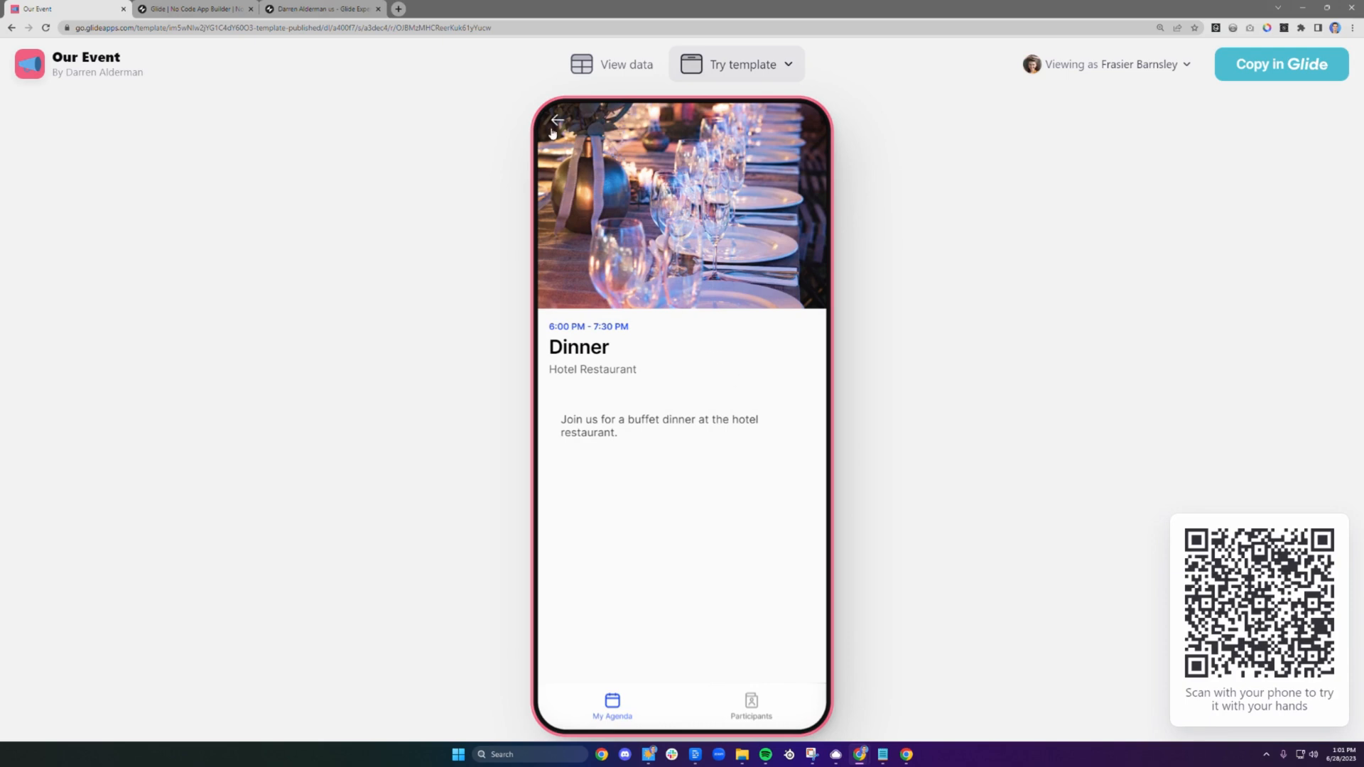
Glance at the glideapps.com homepage, then return to the Our Event template's My Agenda.
{"action": "left_click", "coordinate": [192, 9]}
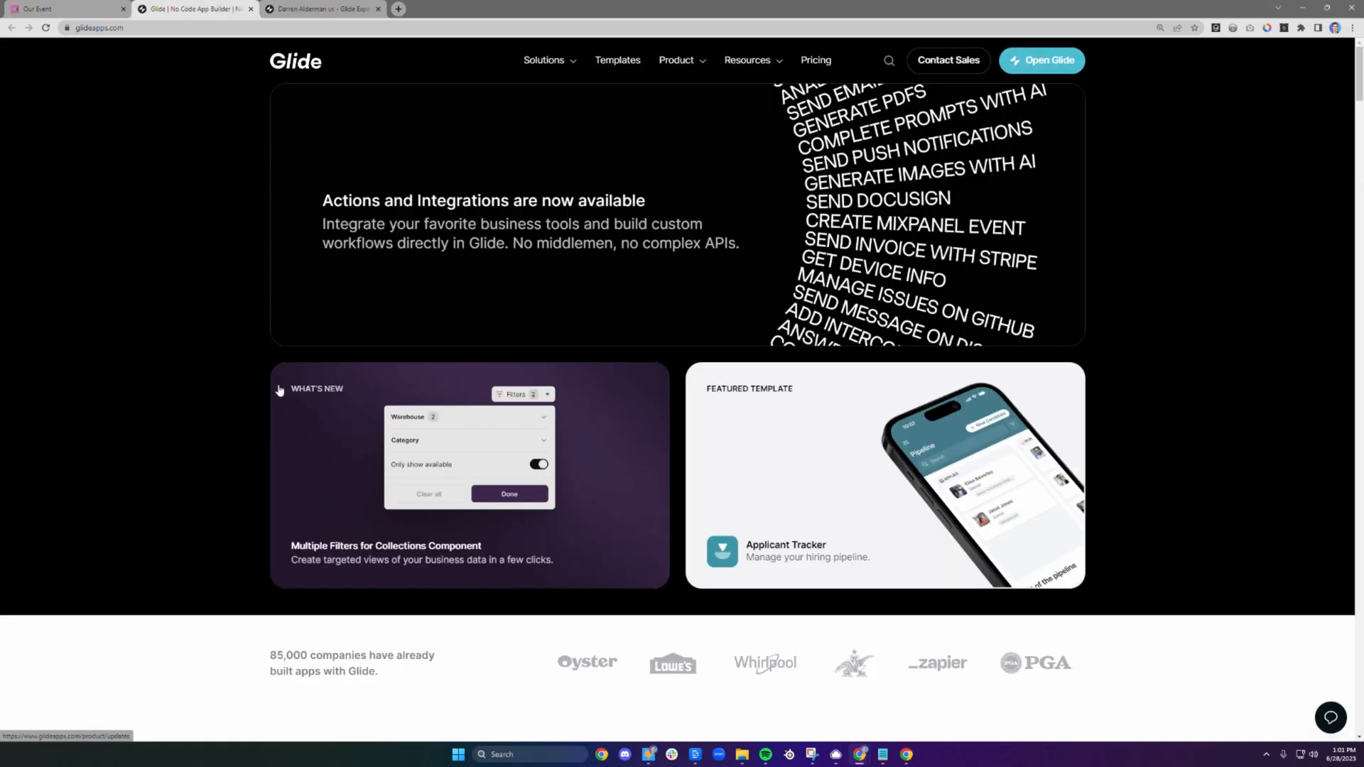
{"action": "mouse_move", "coordinate": [277, 387]}
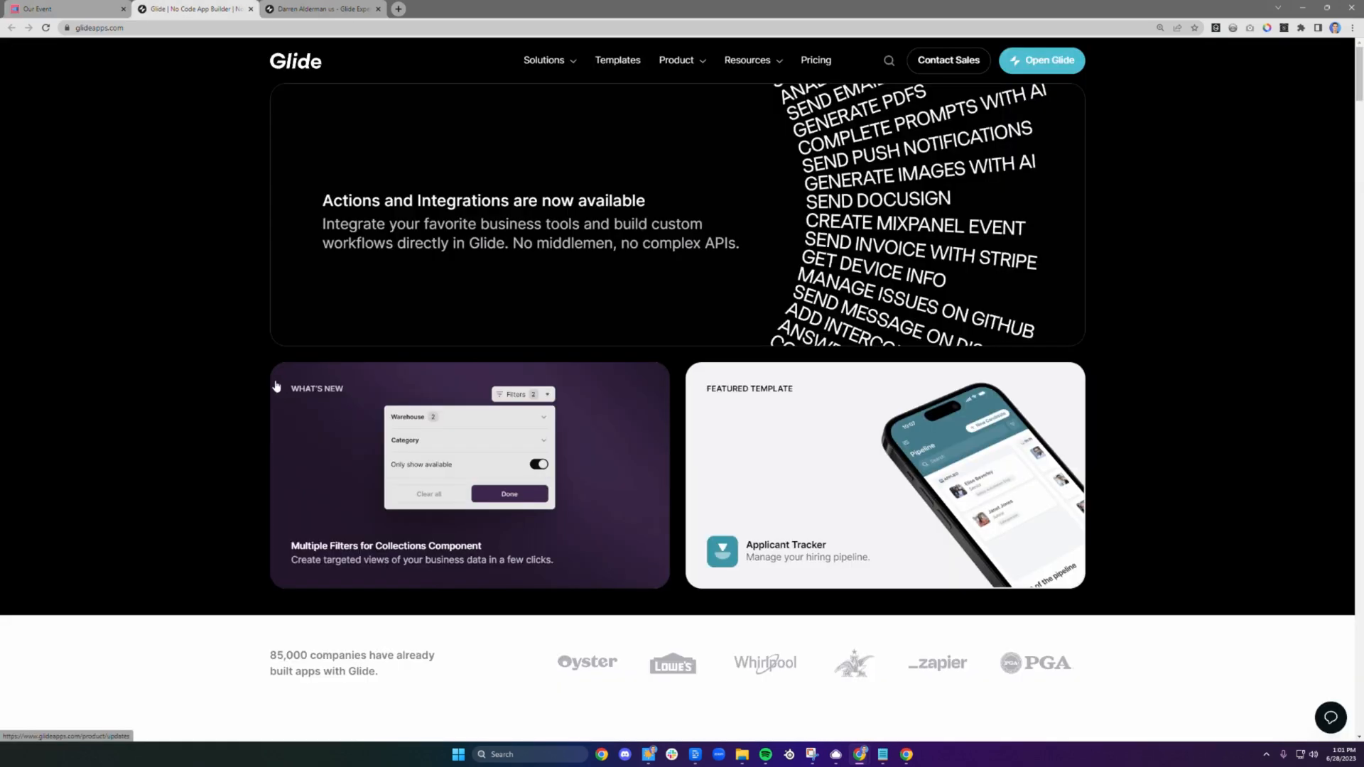
{"action": "scroll", "scroll_direction": "up", "scroll_amount": 3}
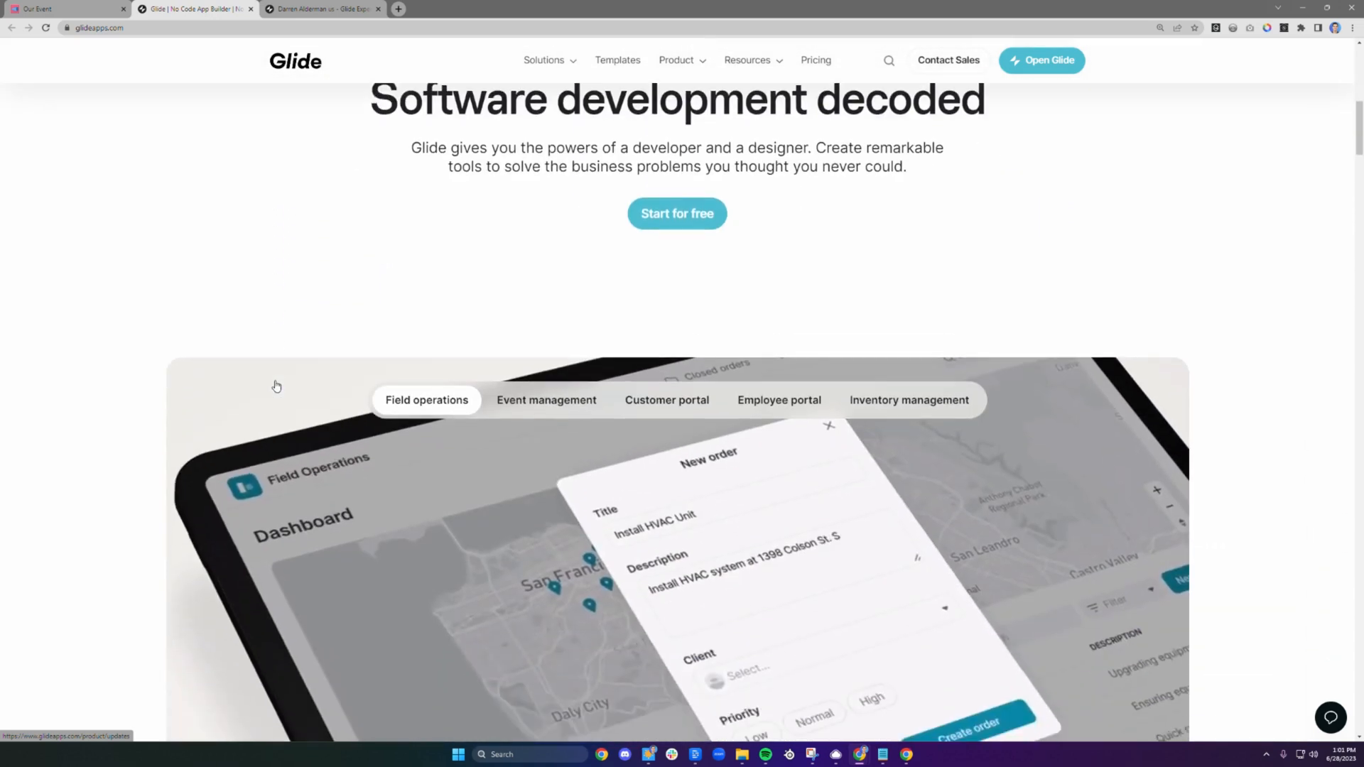
{"action": "scroll", "scroll_direction": "down", "scroll_amount": 3}
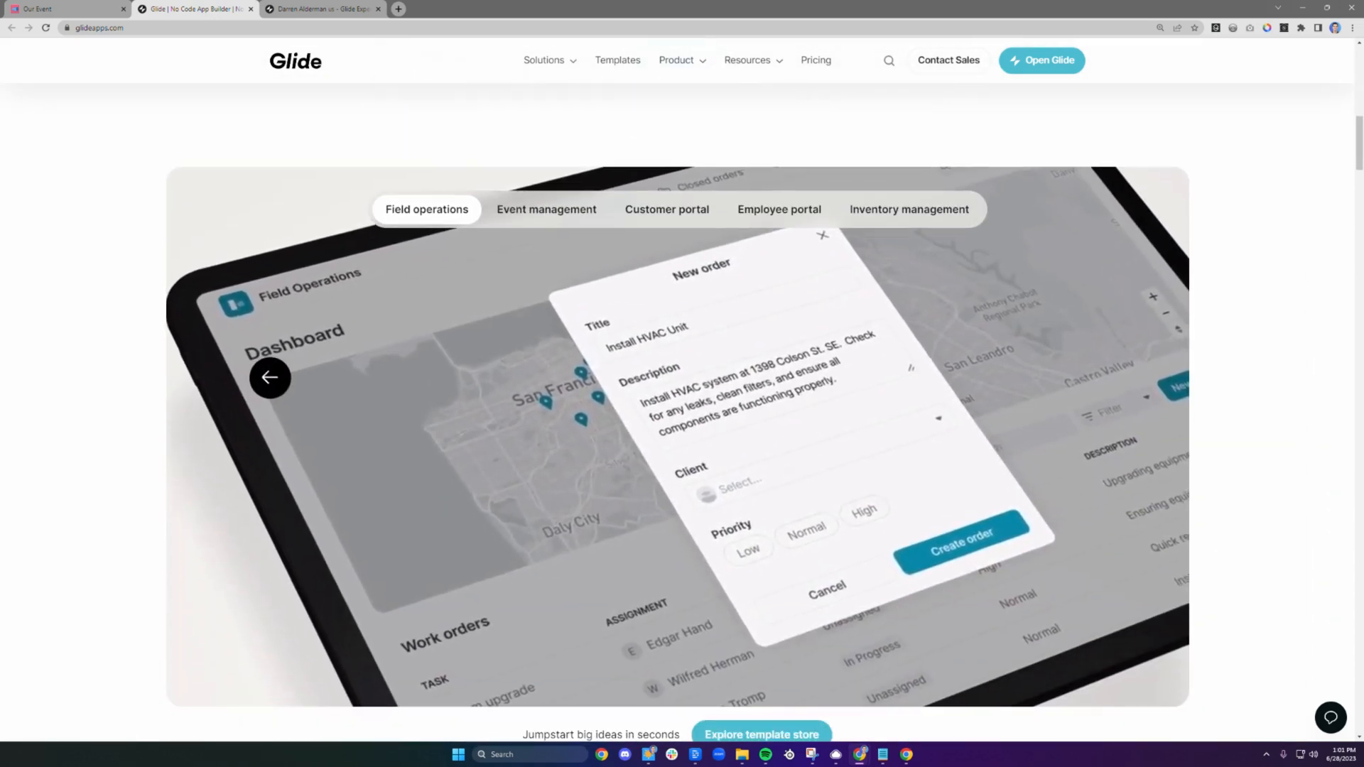
{"action": "left_click", "coordinate": [322, 8]}
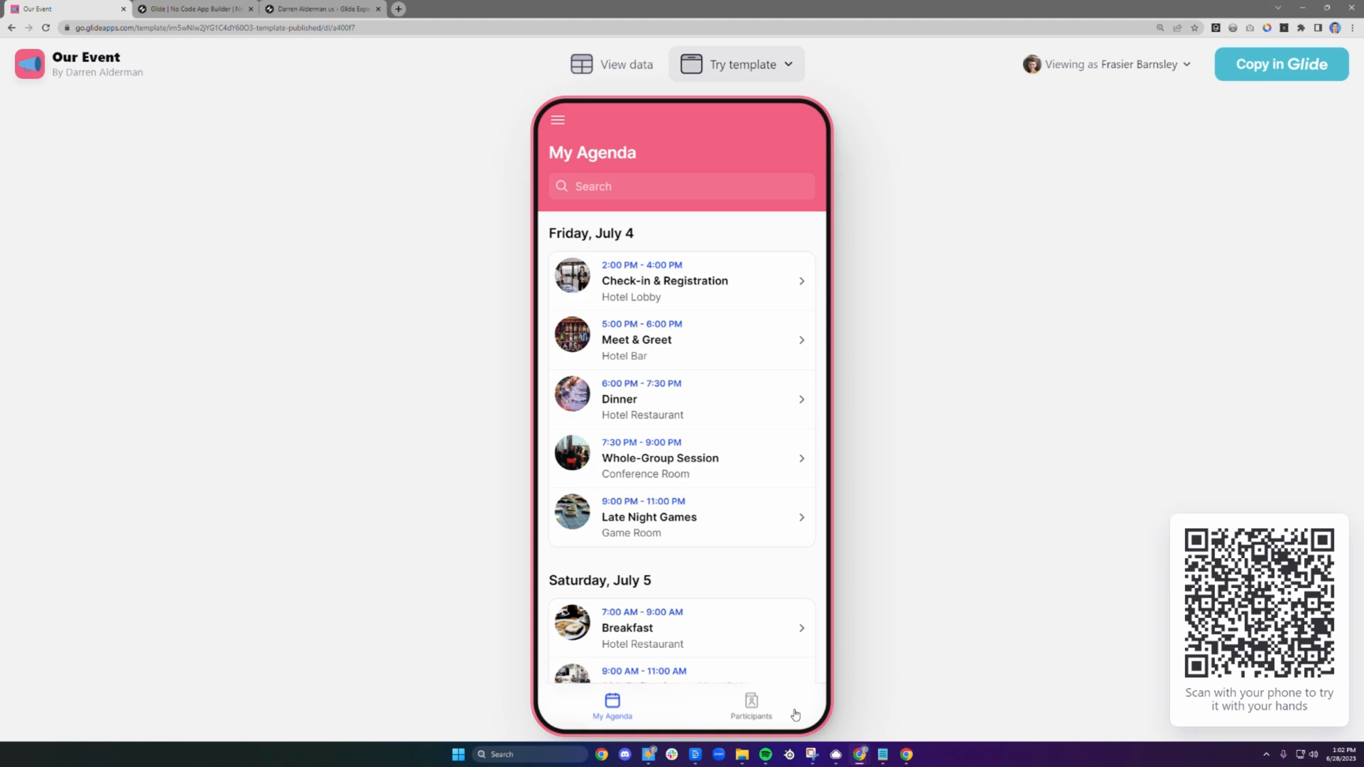
{"action": "mouse_move", "coordinate": [741, 544]}
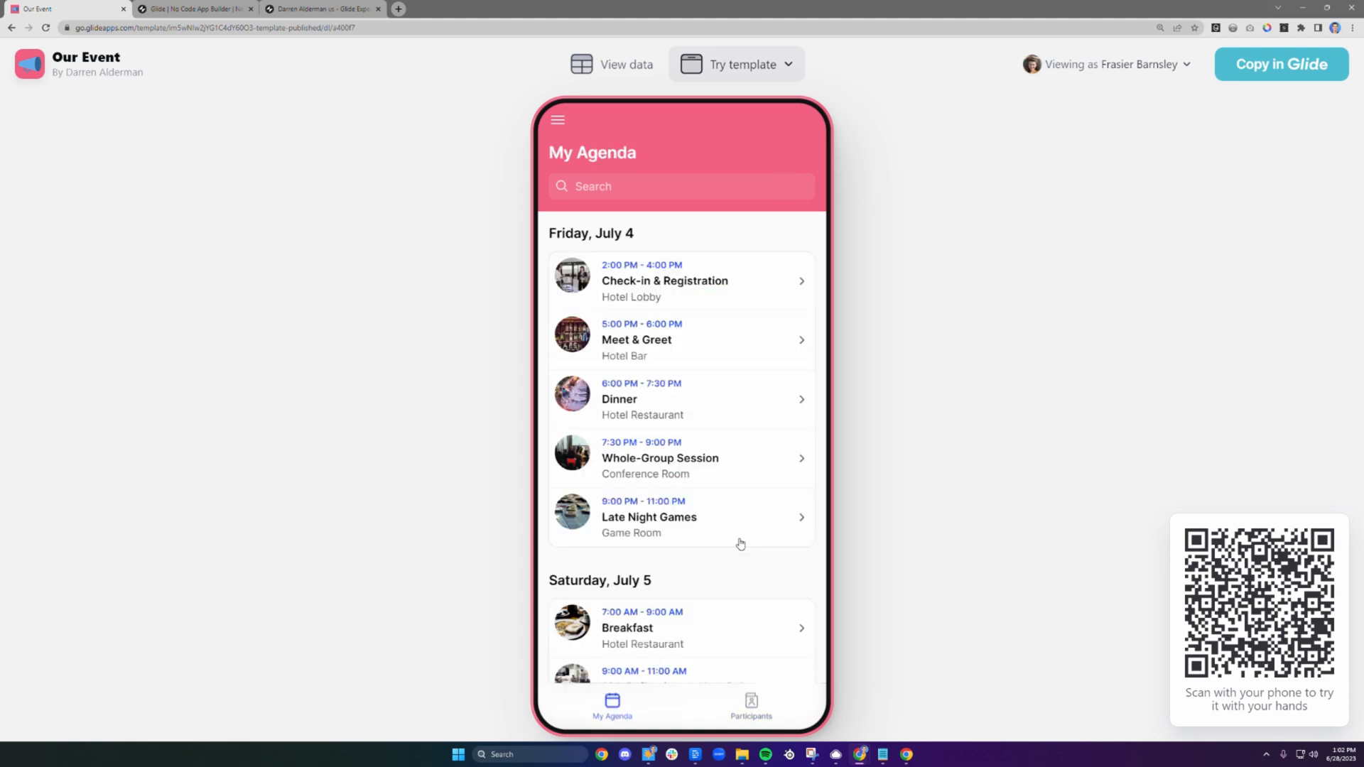
{"action": "mouse_move", "coordinate": [743, 470]}
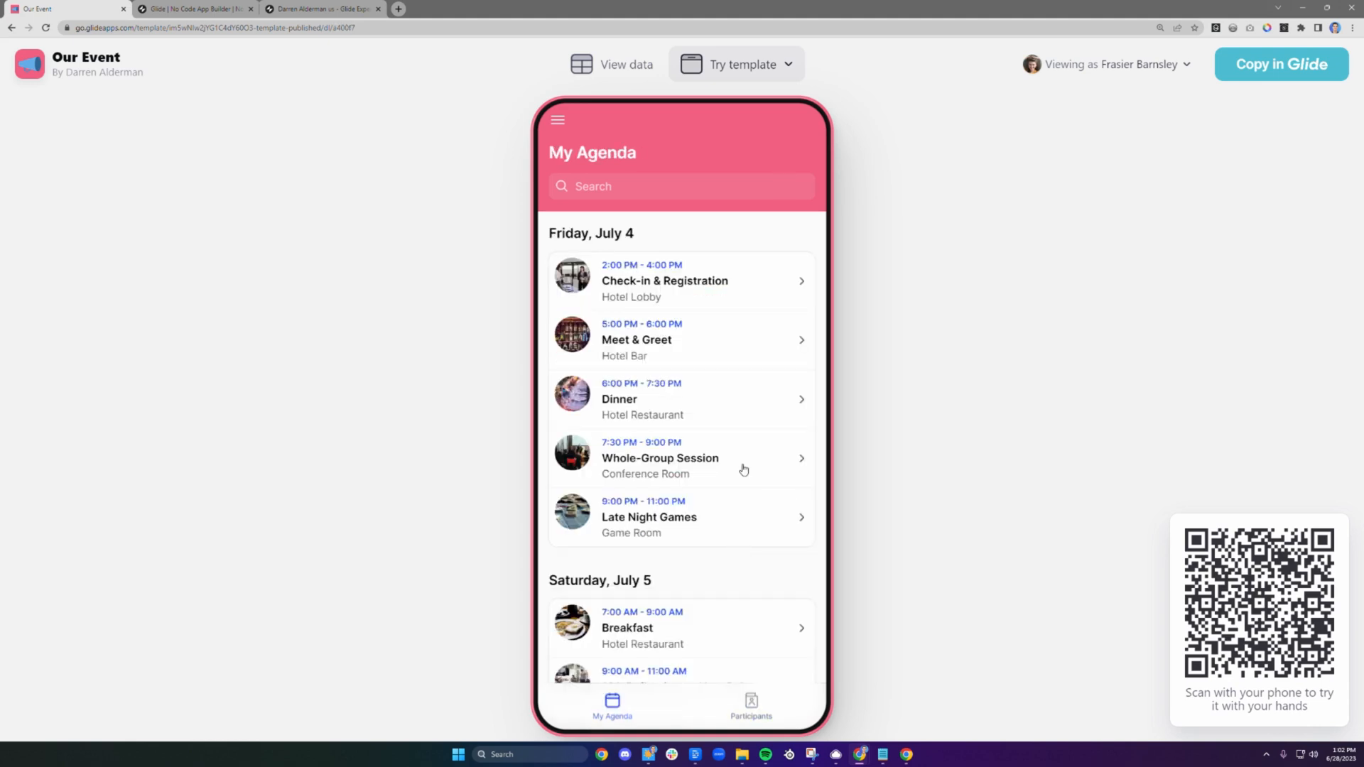
{"action": "mouse_move", "coordinate": [679, 350]}
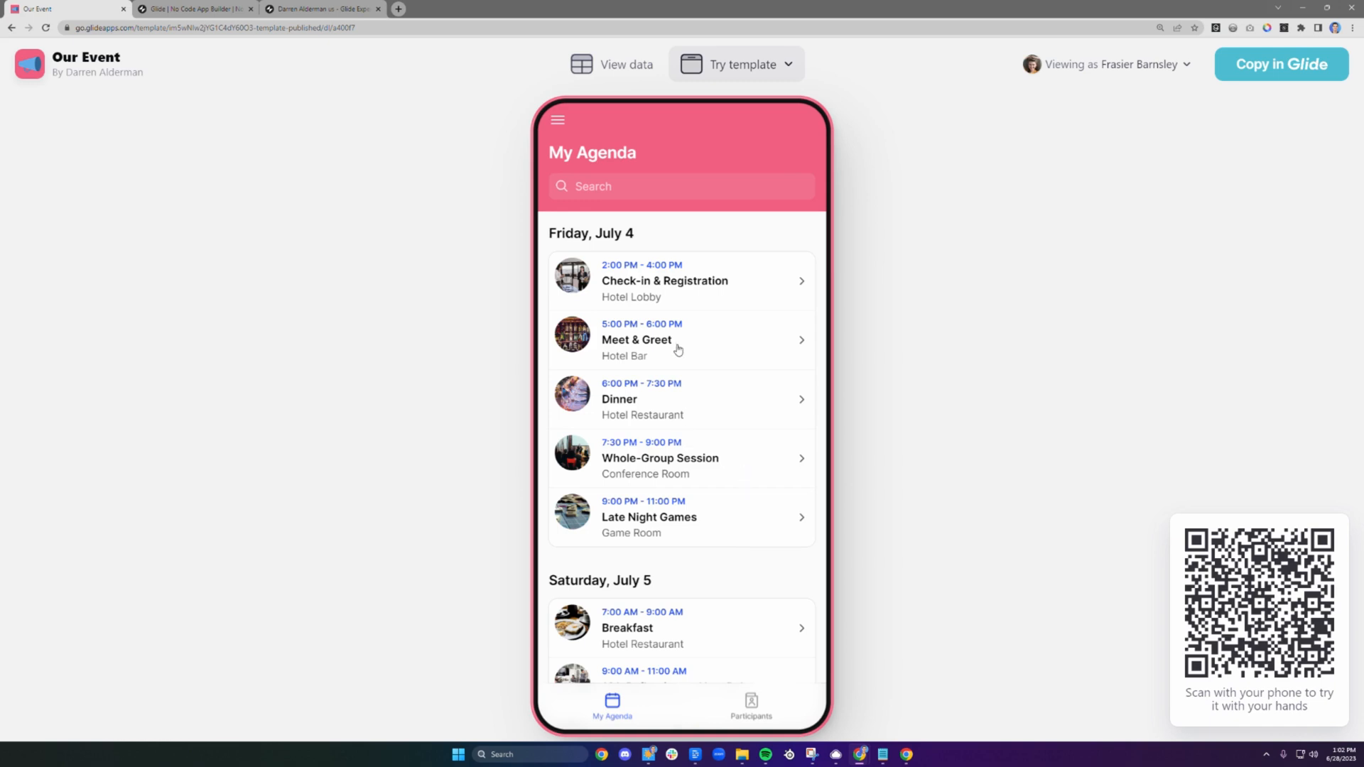
{"action": "mouse_move", "coordinate": [699, 412]}
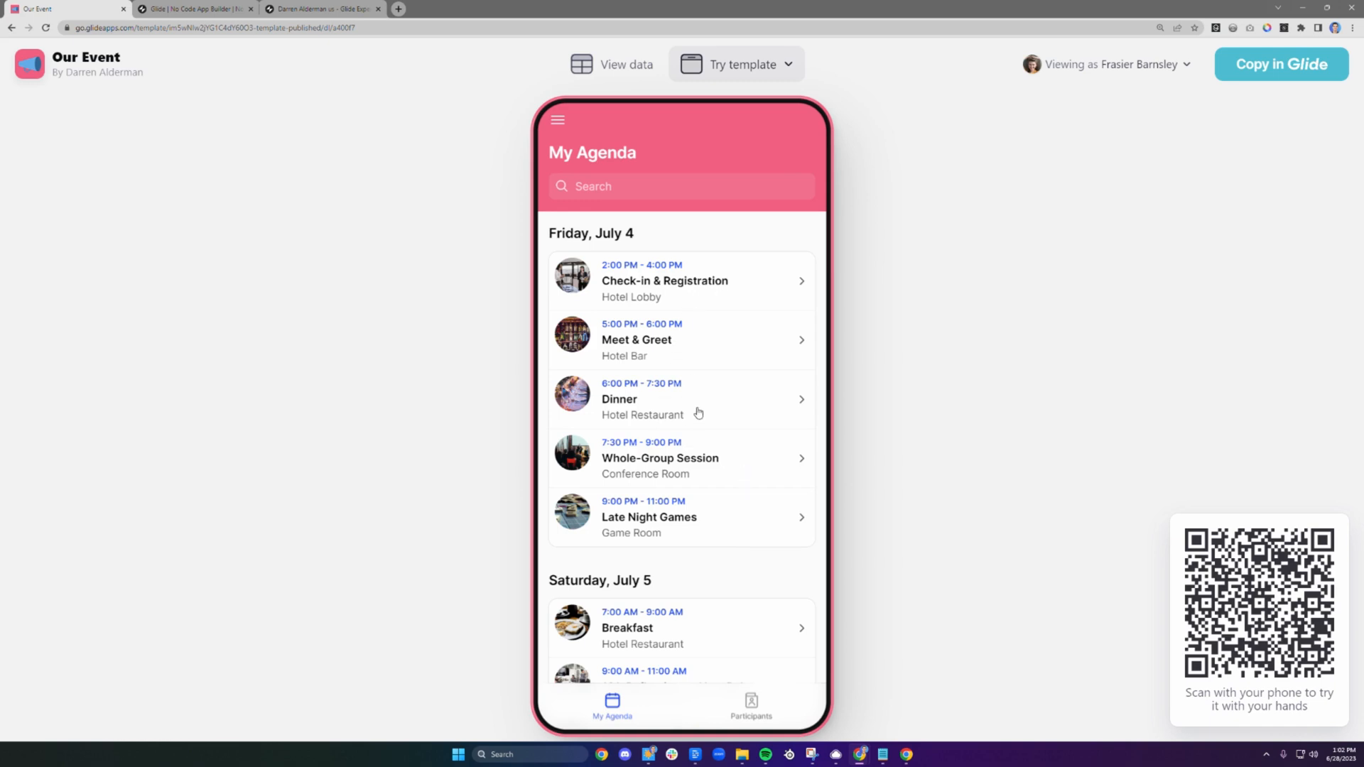
{"action": "mouse_move", "coordinate": [709, 524]}
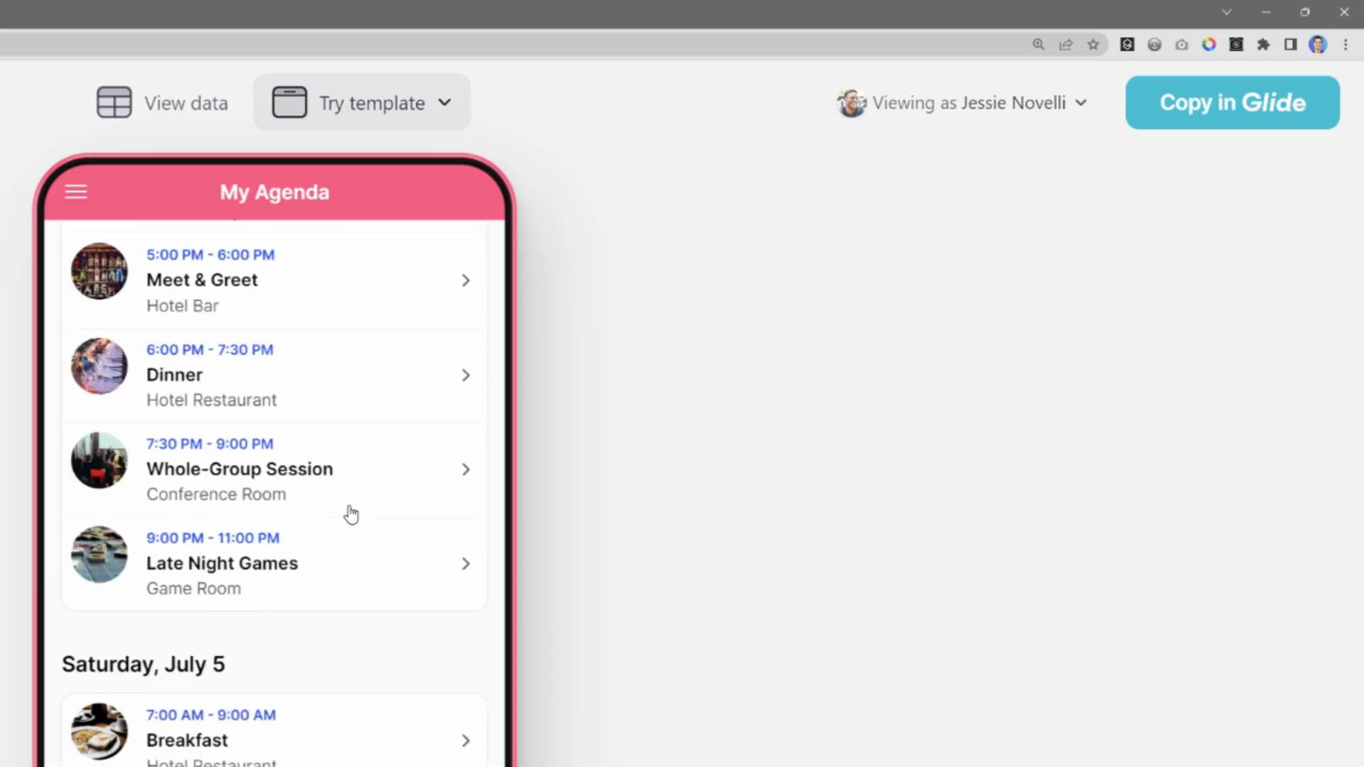
Scroll the other attendee's agenda to Saturday's breakout 103: Reflecting on Your Health.
{"action": "scroll", "scroll_direction": "down", "scroll_amount": 3}
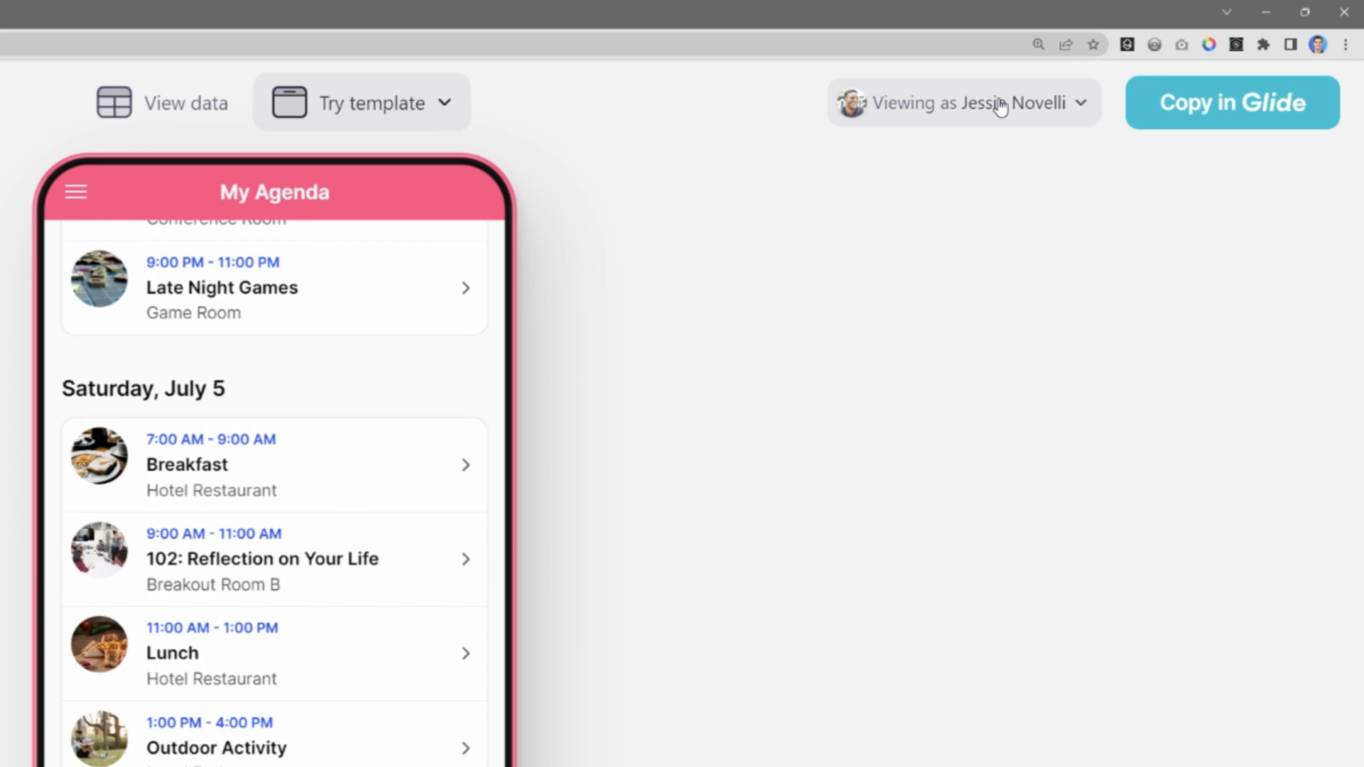
{"action": "mouse_move", "coordinate": [183, 594]}
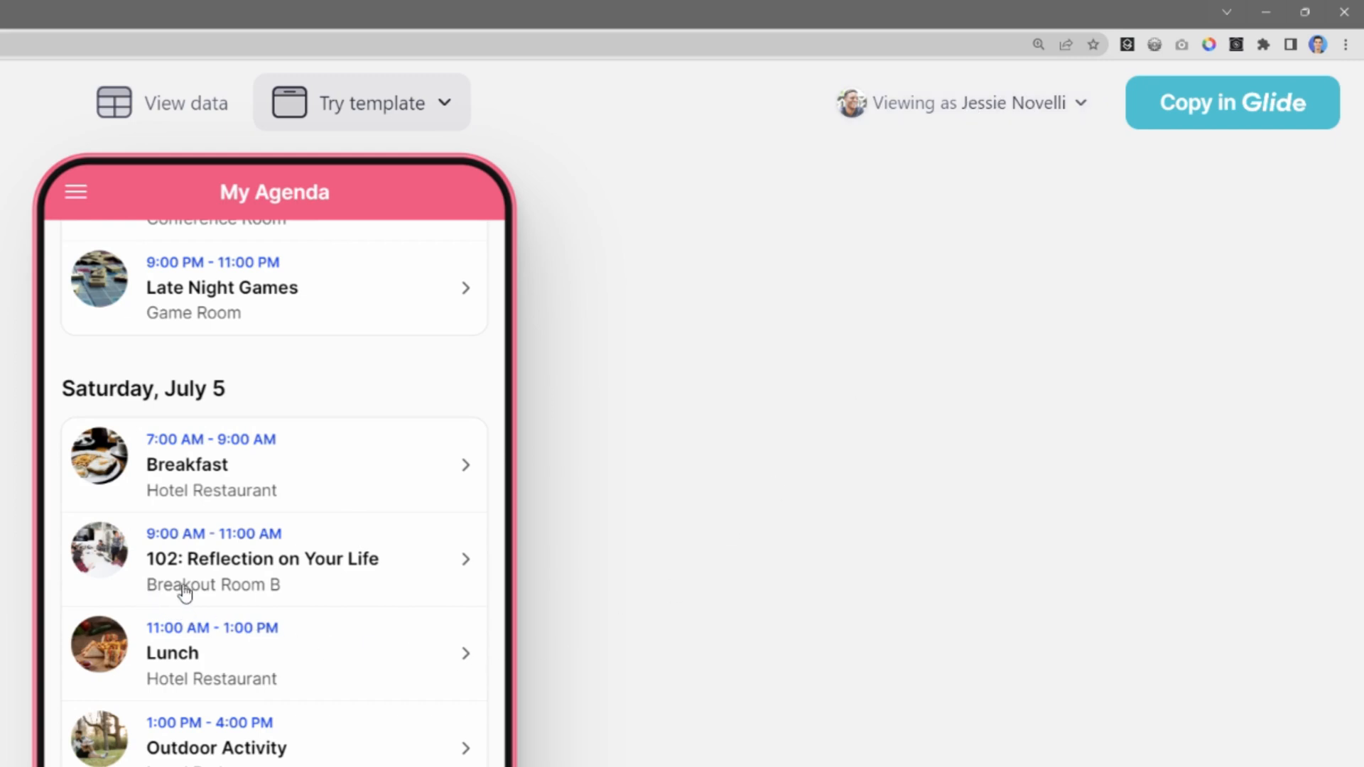
{"action": "mouse_move", "coordinate": [203, 584]}
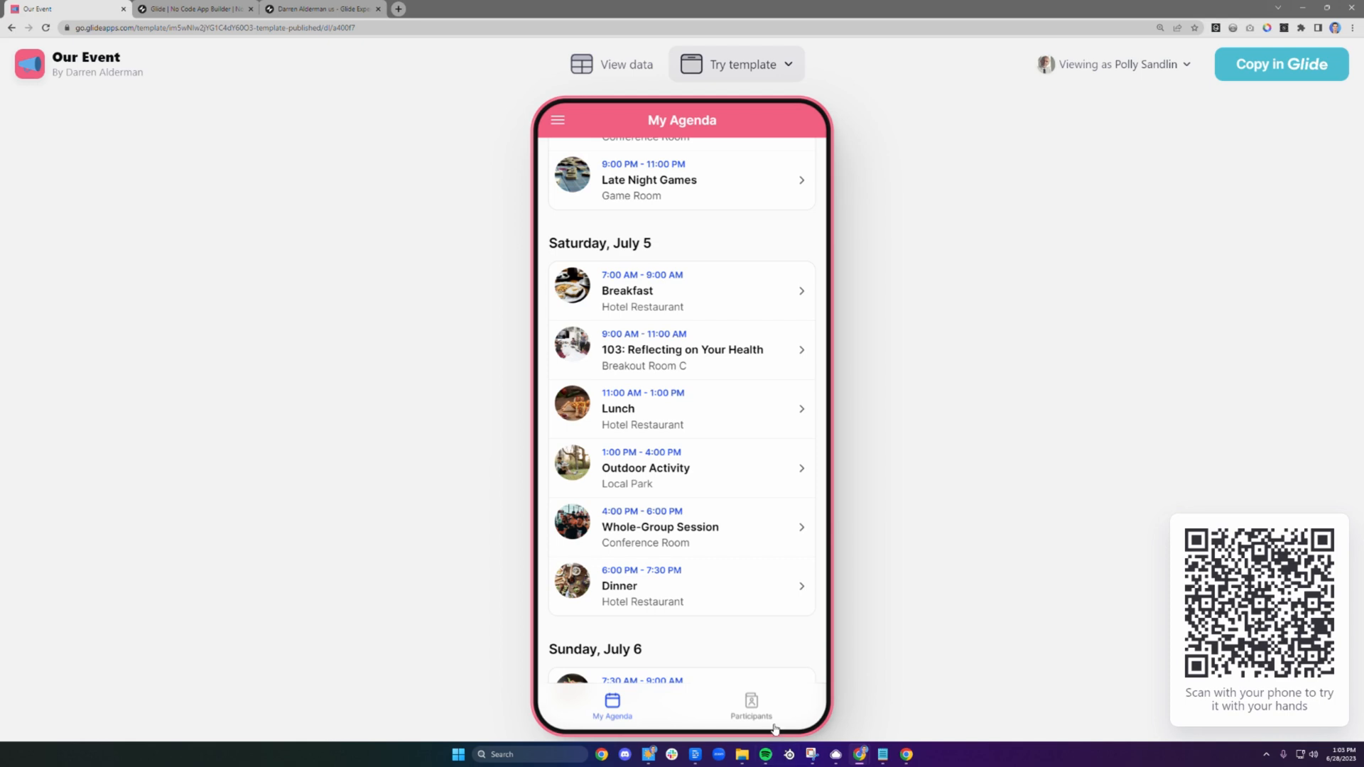
From a participant's profile, view breakout 103: Reflecting on Your Health and its Personal Notes.
{"action": "left_click", "coordinate": [750, 705]}
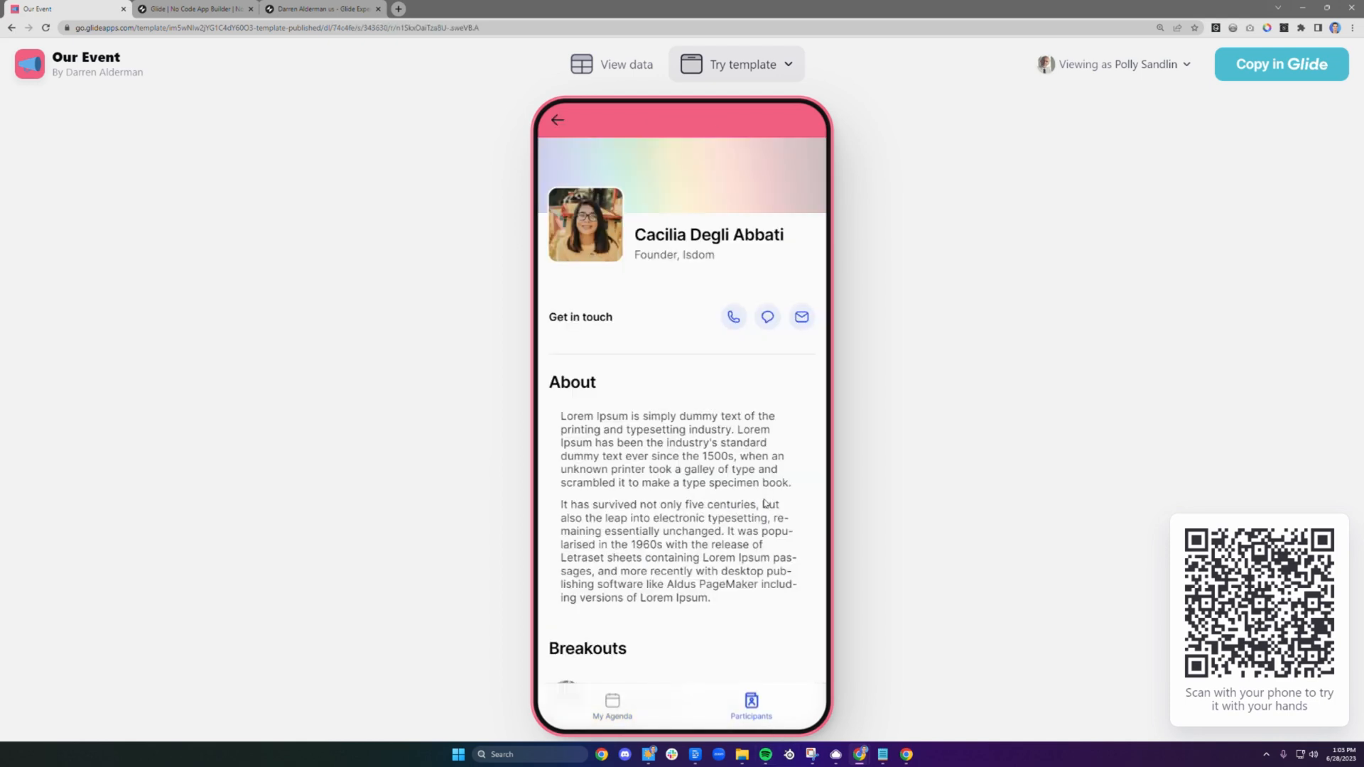
{"action": "mouse_move", "coordinate": [800, 317]}
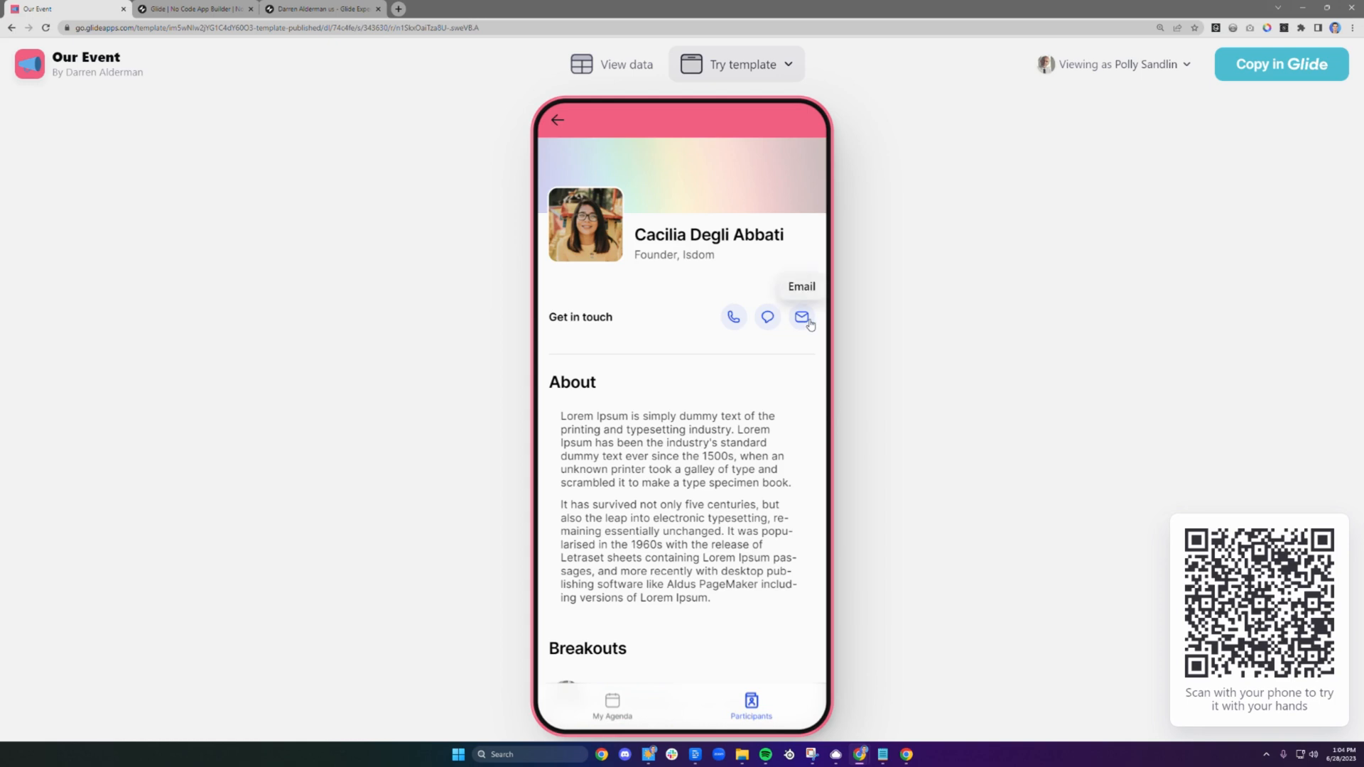
{"action": "scroll", "scroll_direction": "down", "scroll_amount": 3}
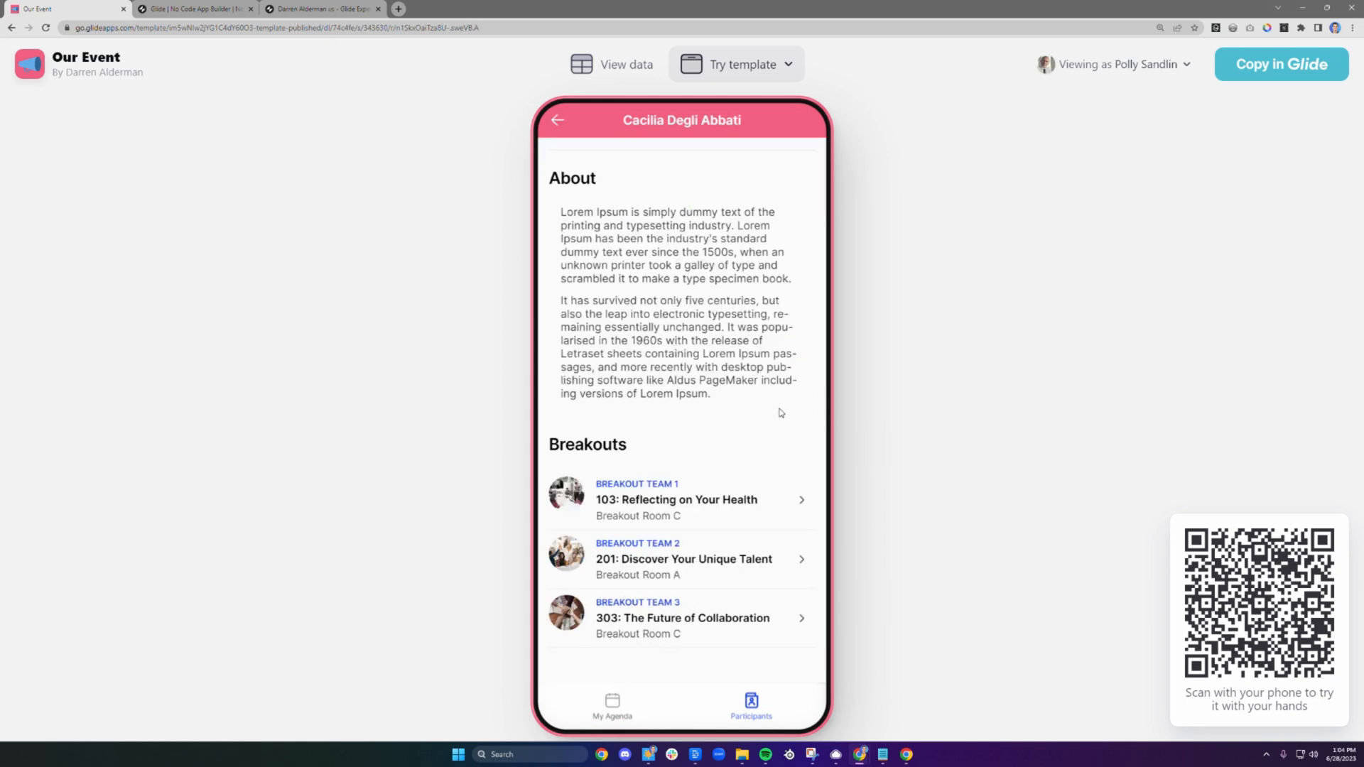
{"action": "left_click", "coordinate": [677, 498]}
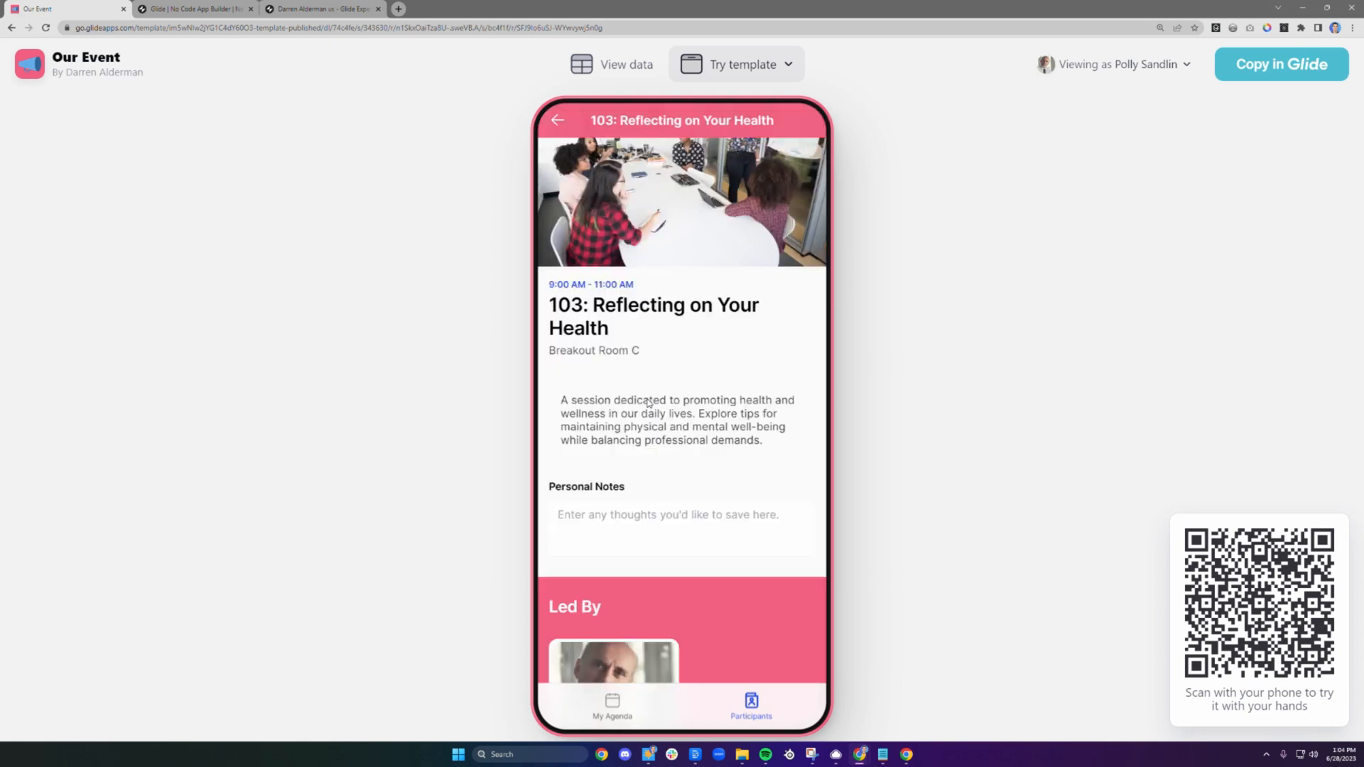
{"action": "left_click", "coordinate": [681, 562]}
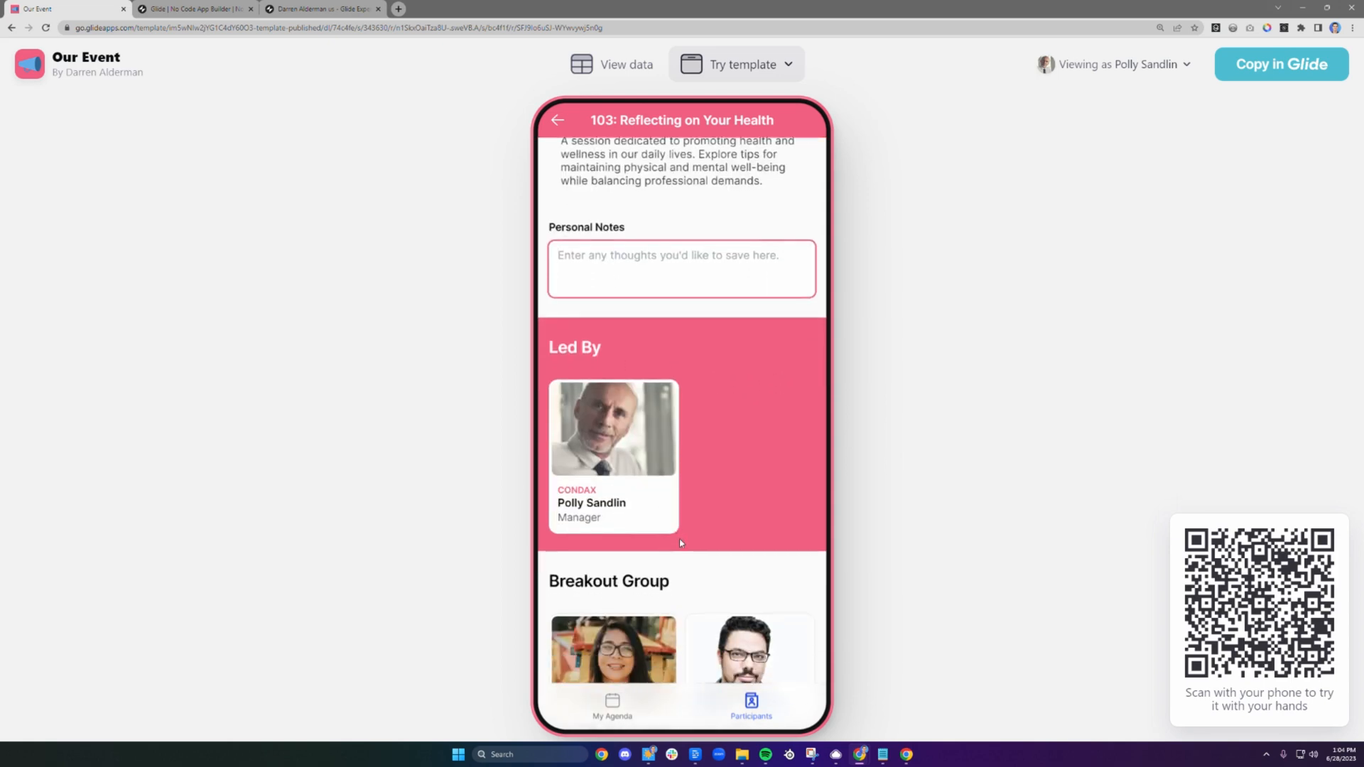
{"action": "scroll", "scroll_direction": "down", "scroll_amount": 3}
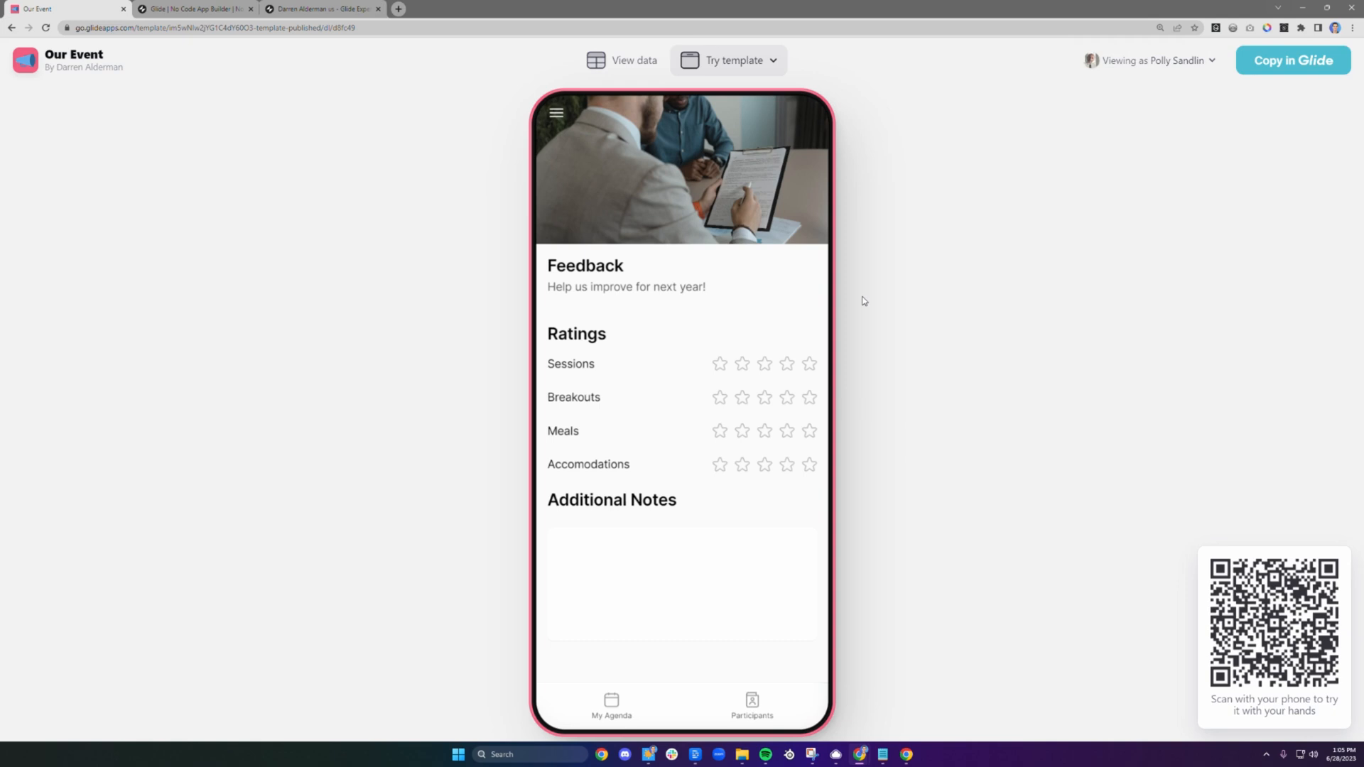
{"action": "mouse_move", "coordinate": [811, 283]}
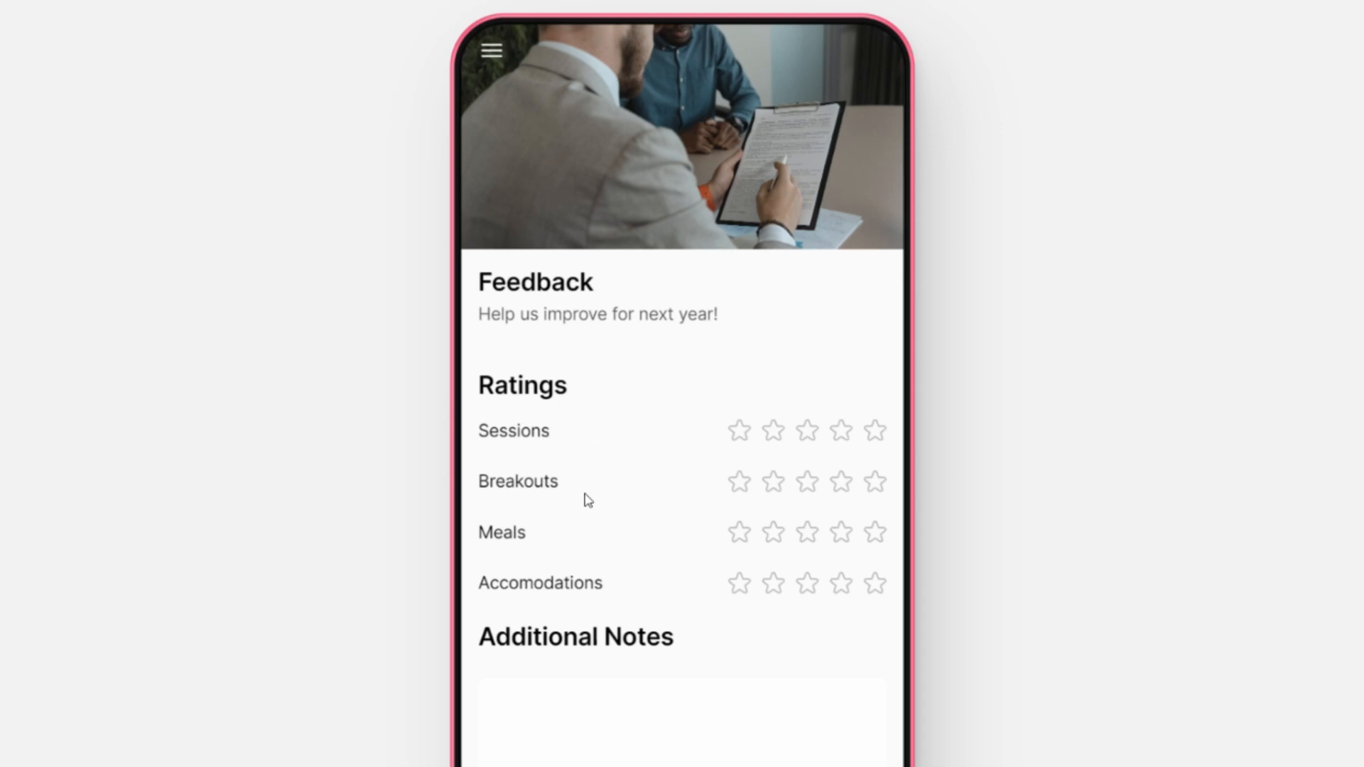
Rate the feedback form with stars, then view the template's underlying data tables.
{"action": "left_click", "coordinate": [806, 481]}
{"action": "type", "text": "This was great!"}
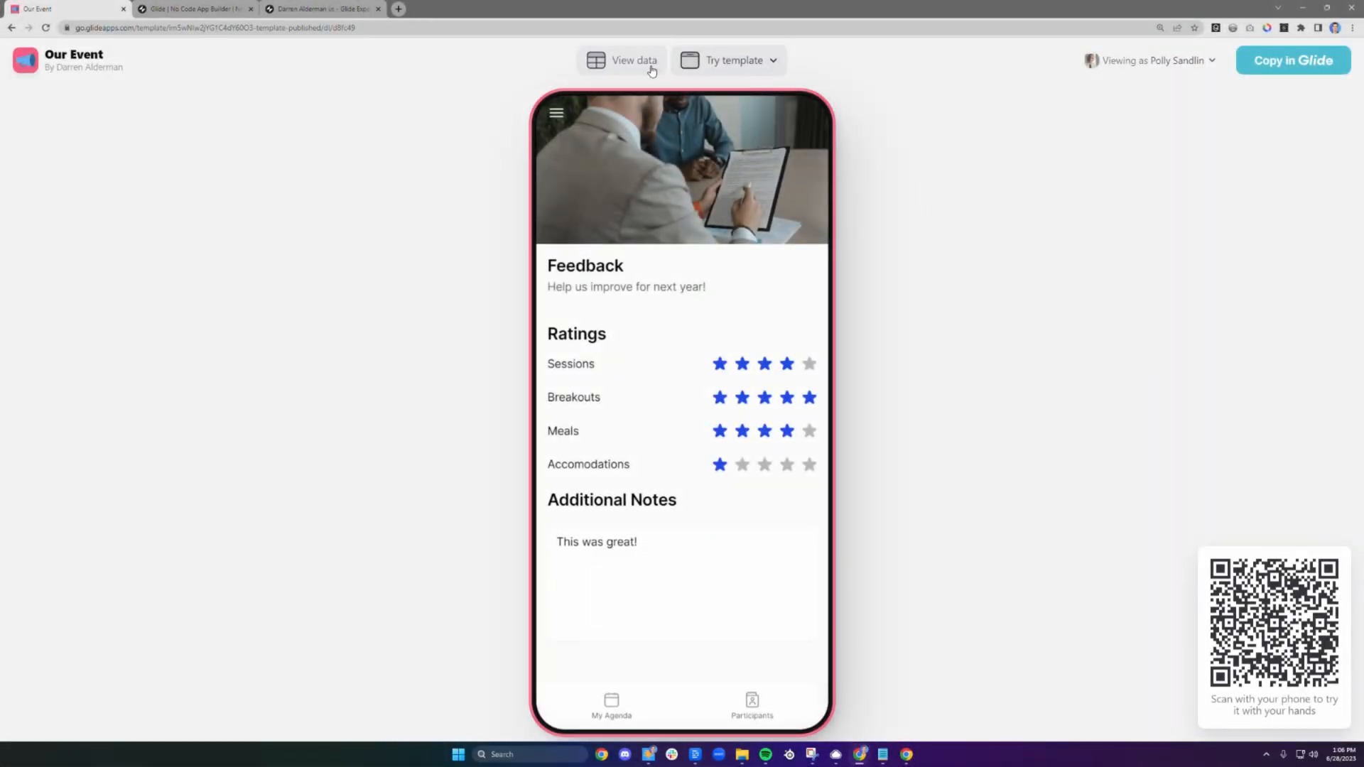
{"action": "left_click", "coordinate": [623, 60]}
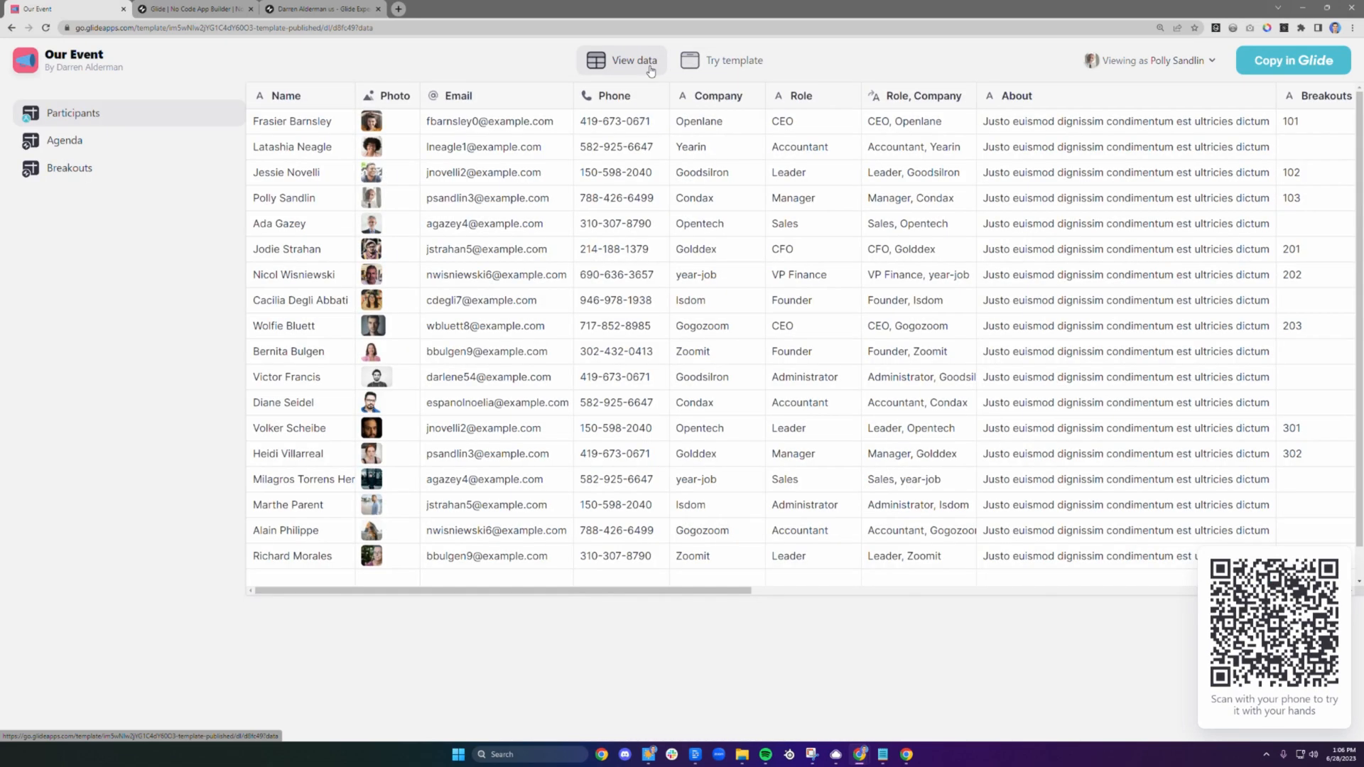
Browse the Agenda, Breakouts and Participants tables in the data editor.
{"action": "left_click", "coordinate": [64, 141]}
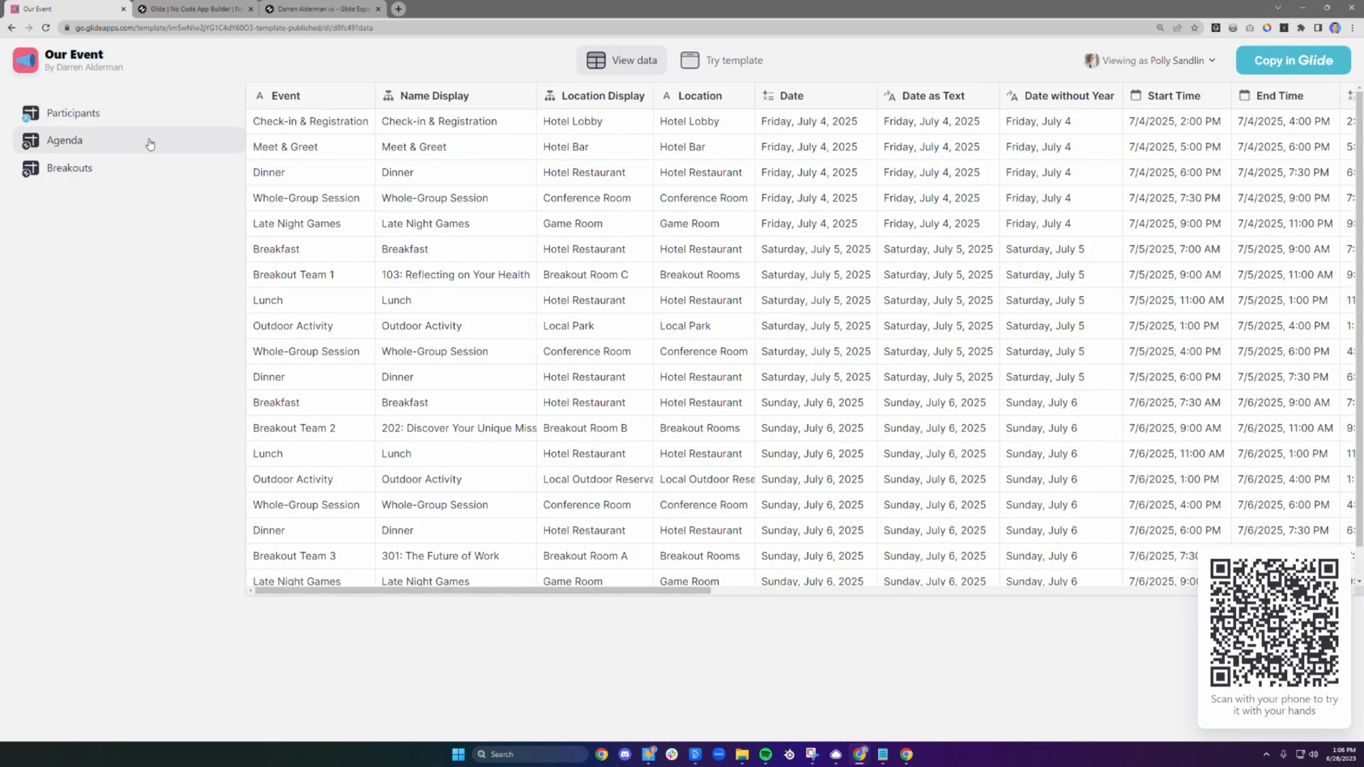
{"action": "left_click", "coordinate": [68, 168]}
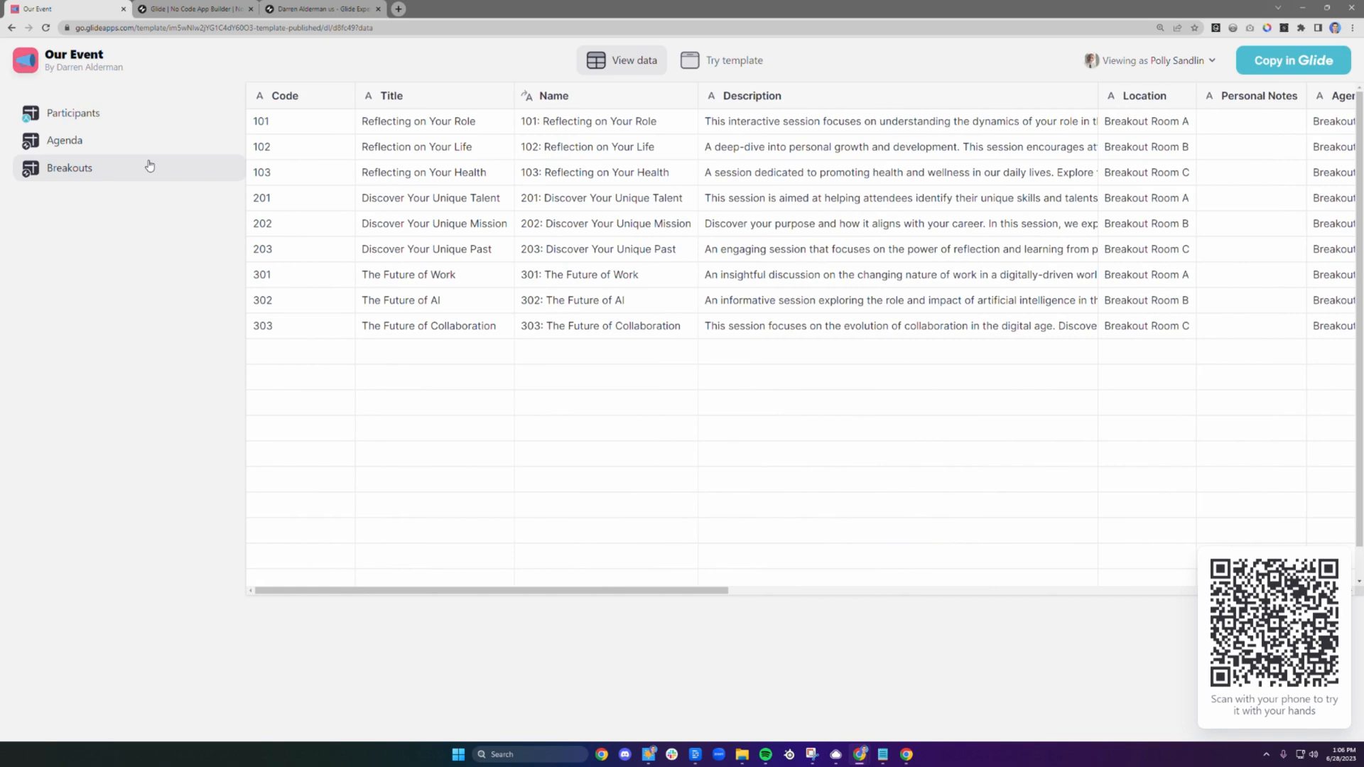
{"action": "mouse_move", "coordinate": [247, 239]}
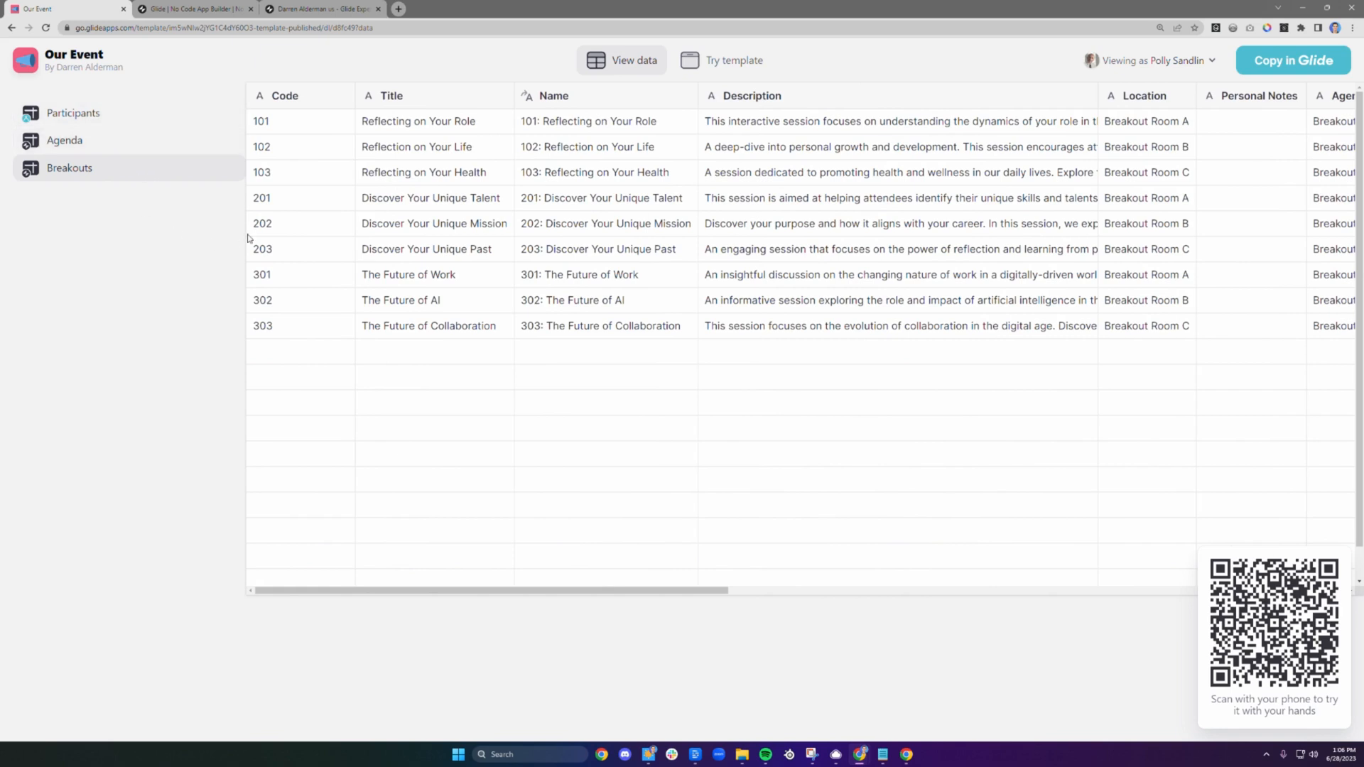
{"action": "mouse_move", "coordinate": [968, 308]}
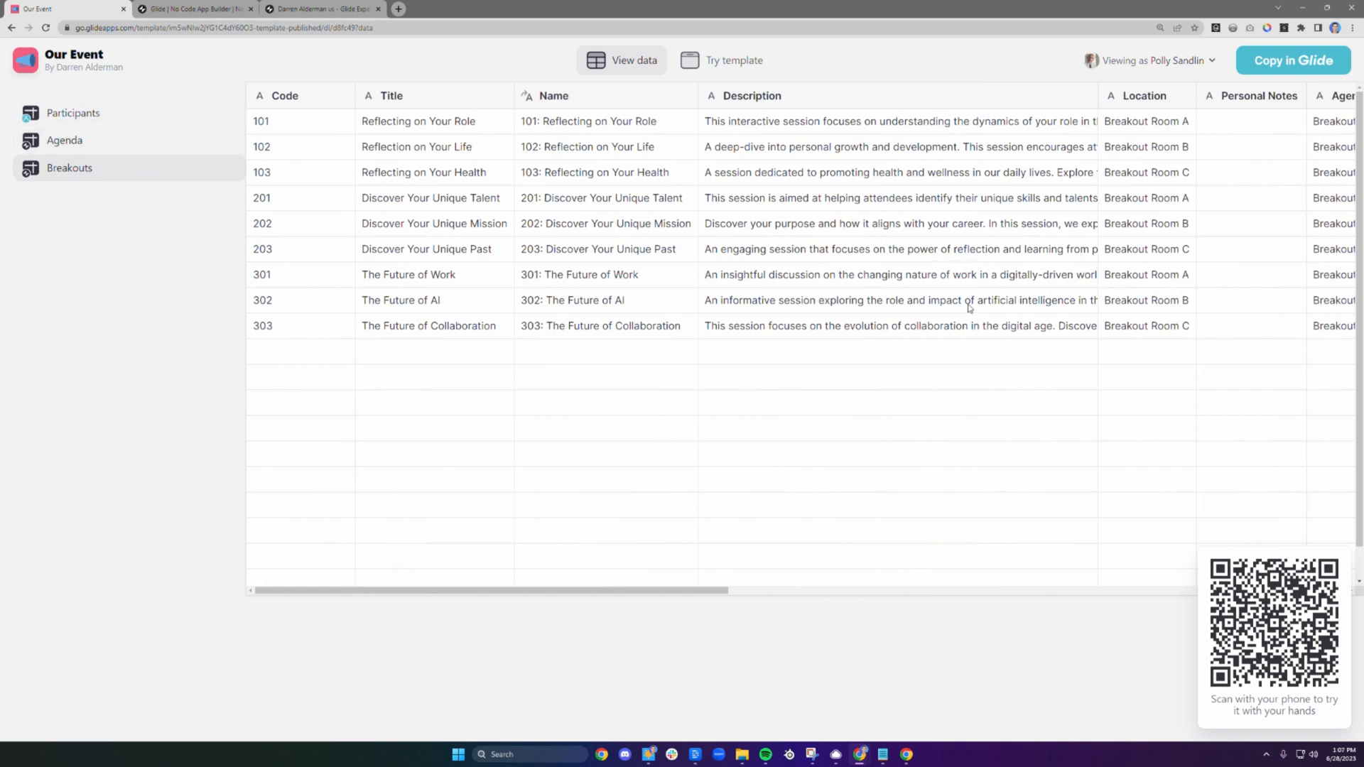
{"action": "left_click", "coordinate": [64, 140]}
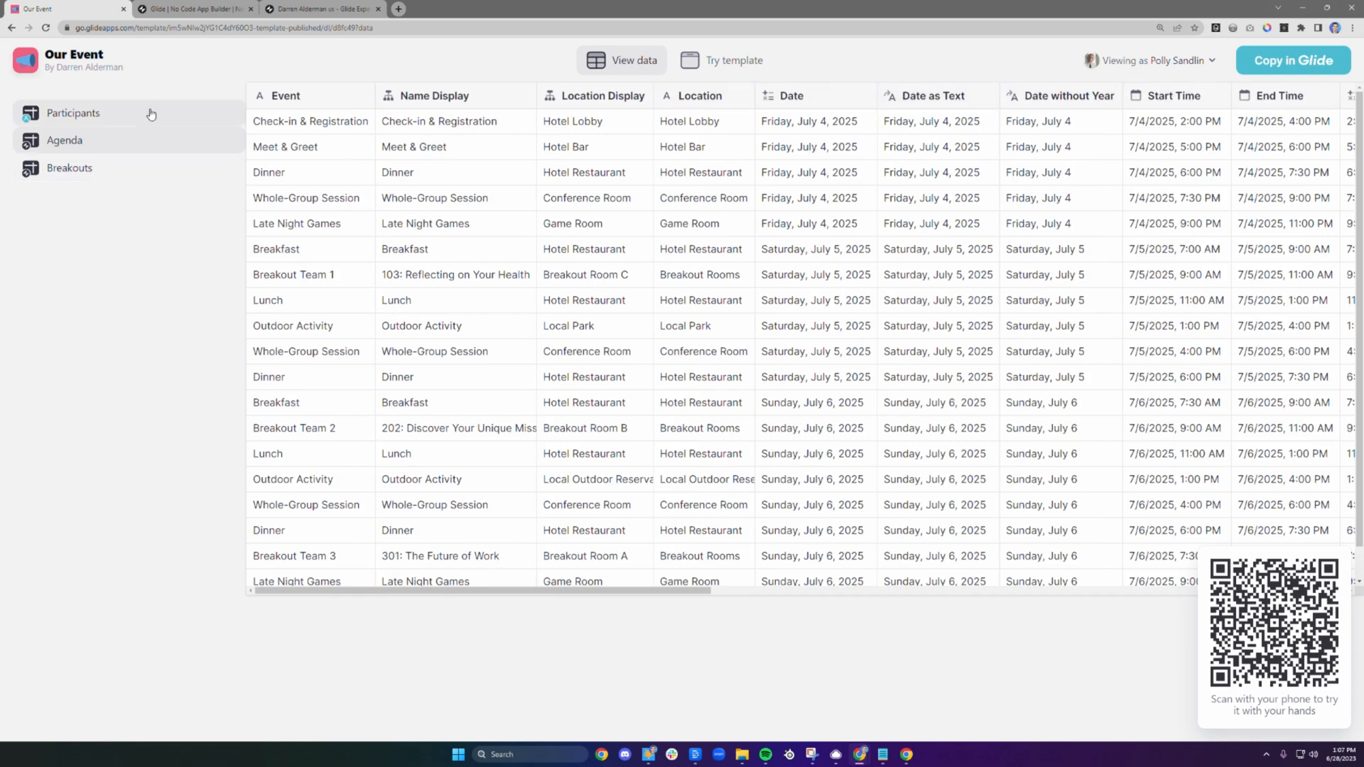
{"action": "left_click", "coordinate": [73, 114]}
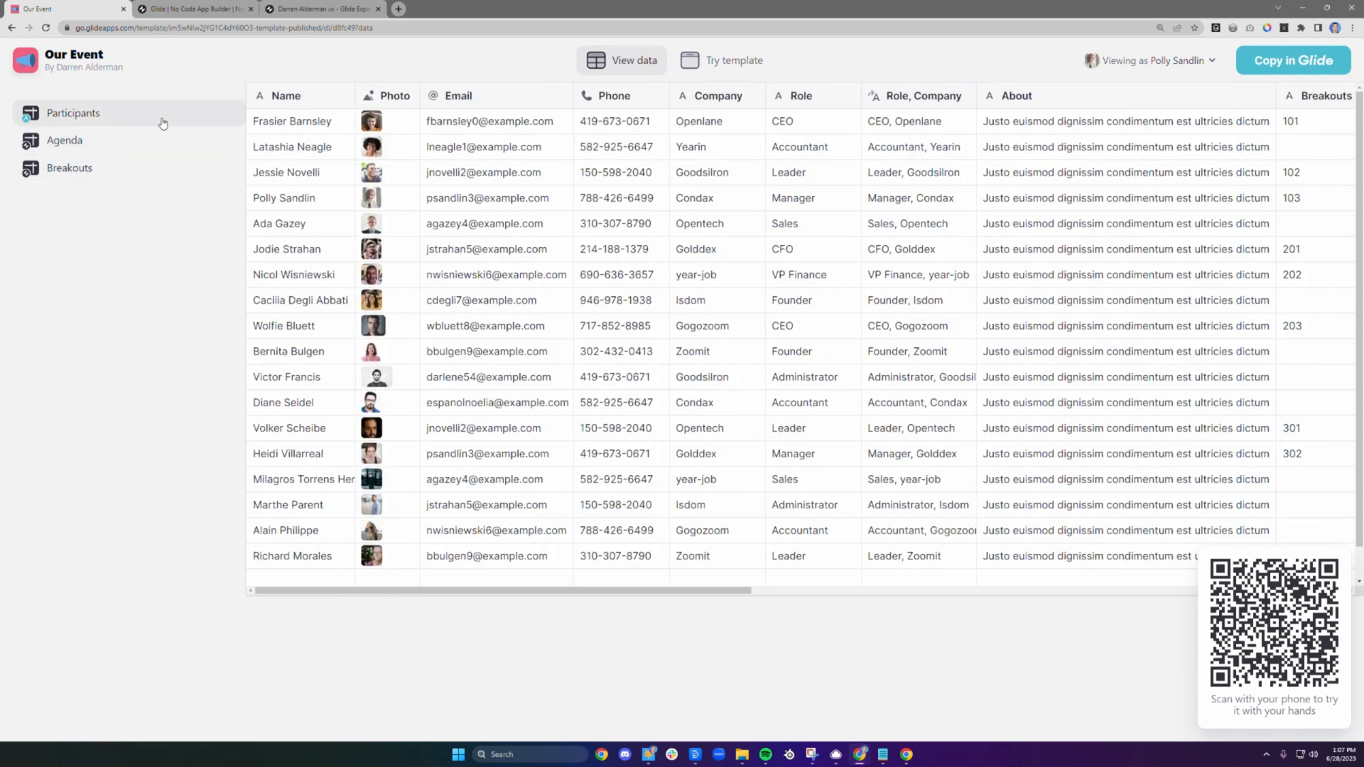
{"action": "scroll", "scroll_direction": "right", "scroll_amount": 3}
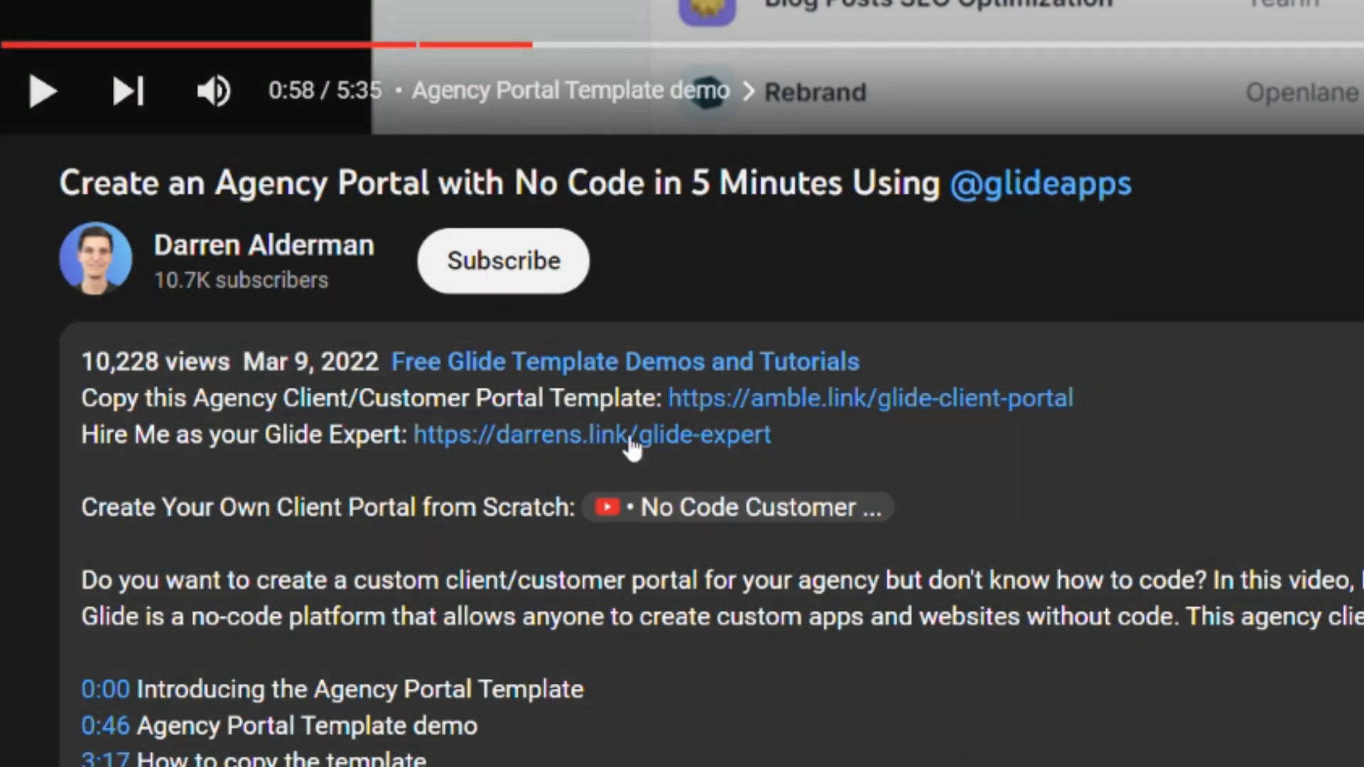
Follow the 'Hire Me as your Glide Expert' link to Darren Alderman's expert profile.
{"action": "left_click", "coordinate": [591, 435]}
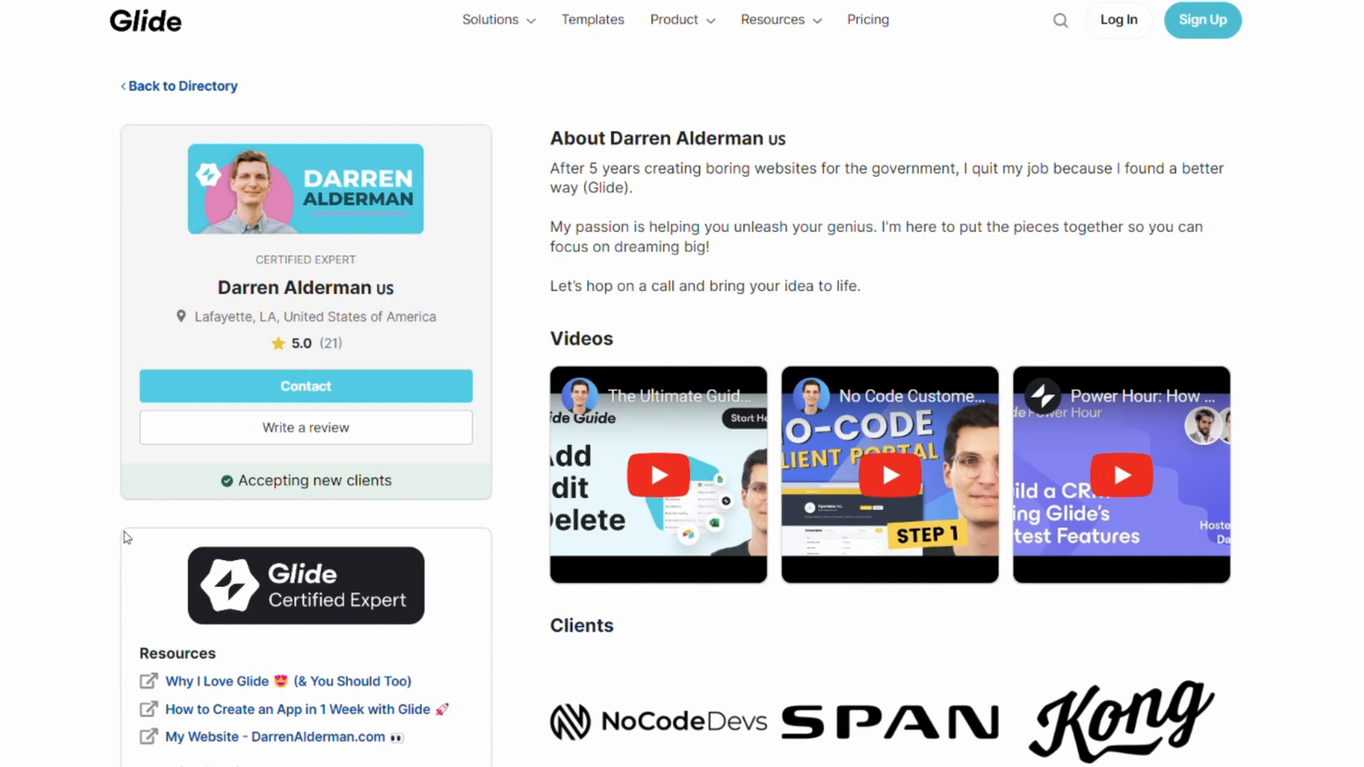